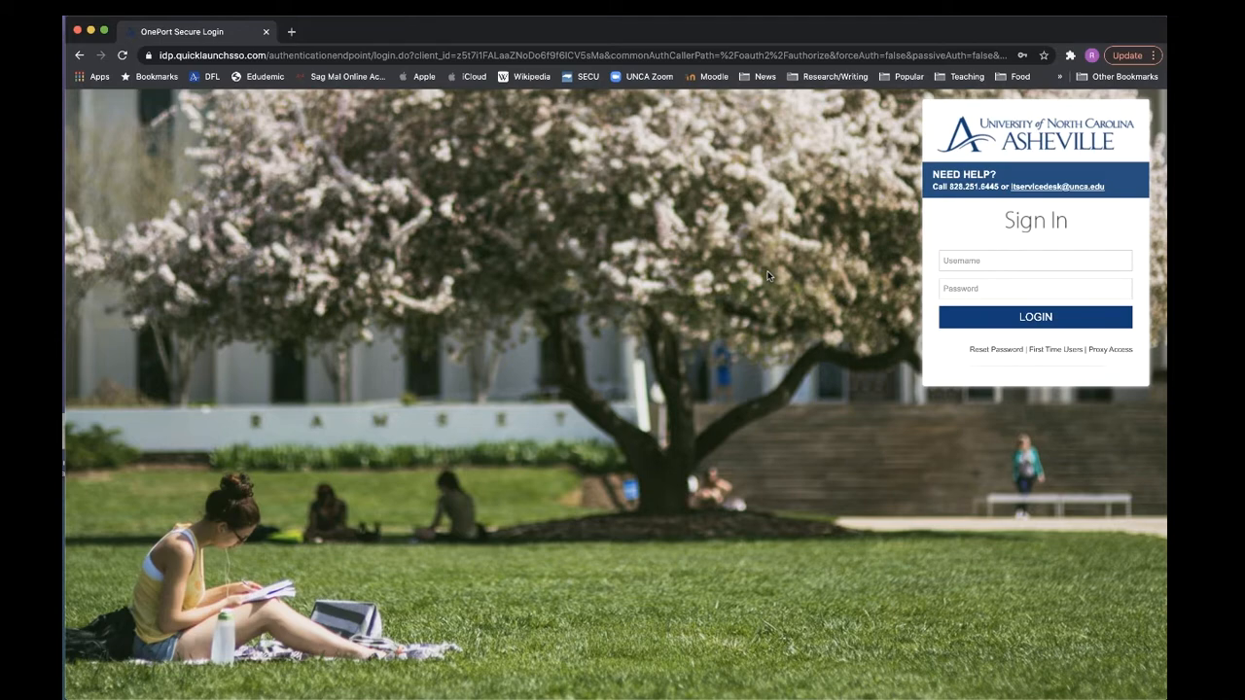
Step: Sign in to OnePort and launch Schedule Planner from Academic Links in a new tab
left_click(1035, 316)
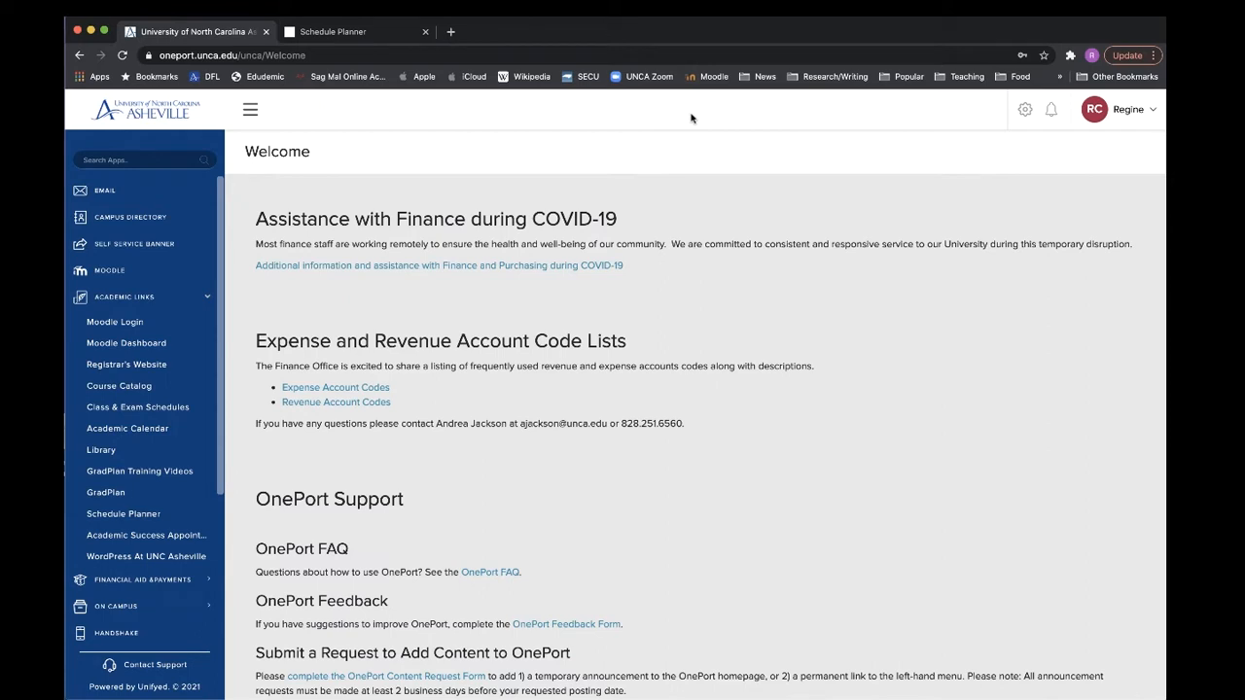
mouse_move(126, 503)
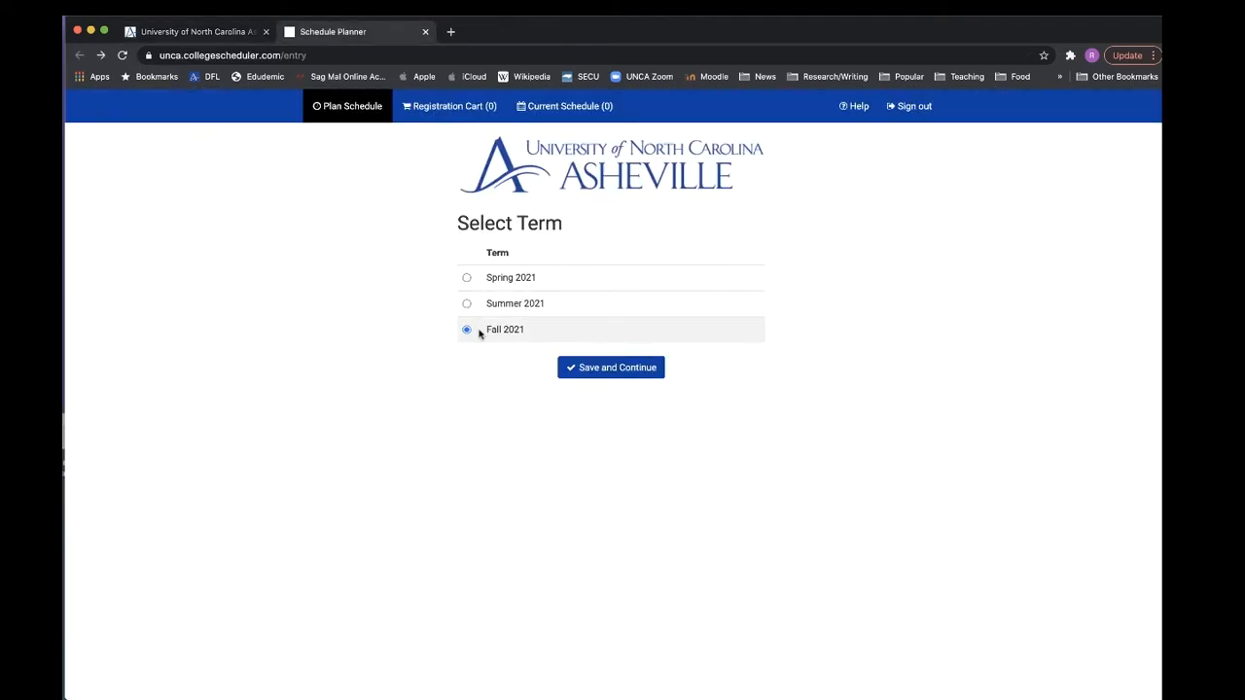
mouse_move(594, 375)
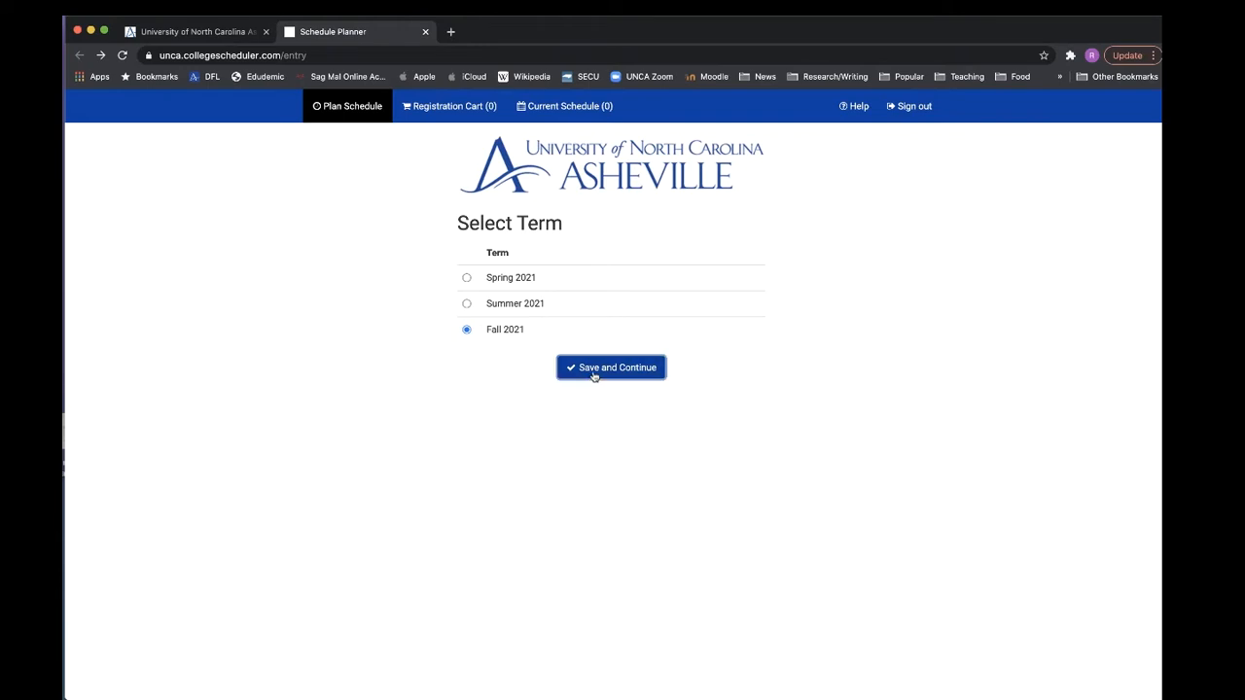
Step: Choose Fall 2021 as the term and keep every instruction mode included
left_click(611, 367)
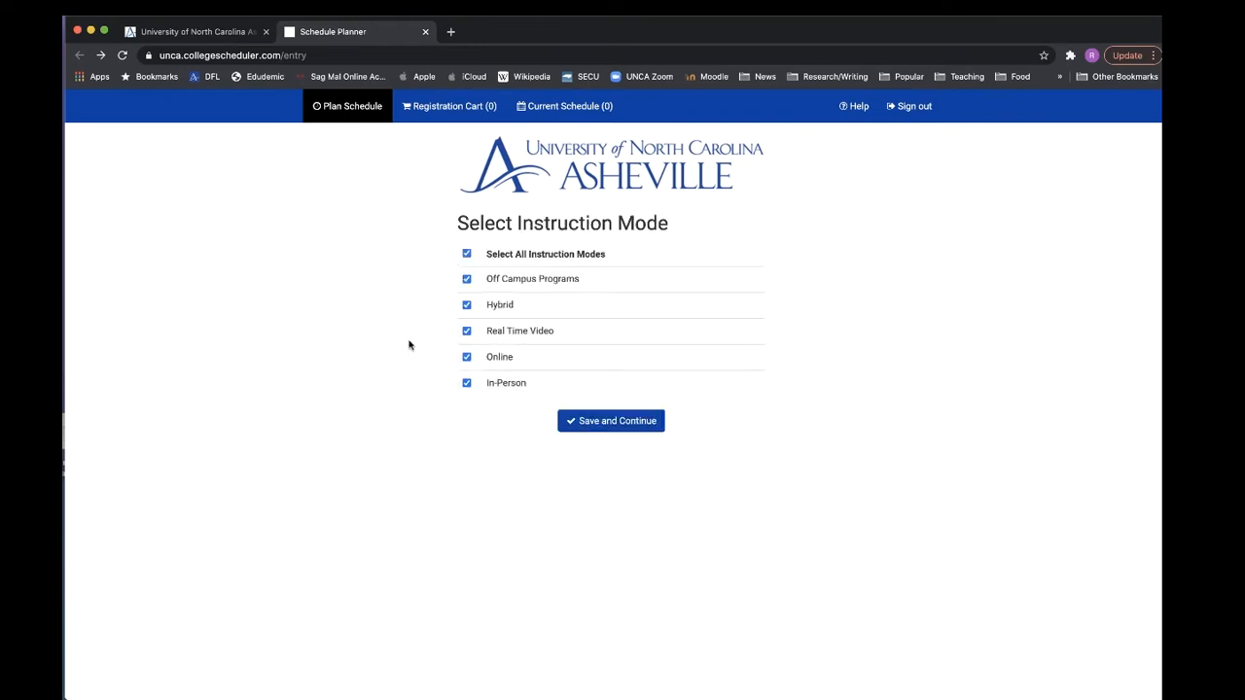
mouse_move(507, 265)
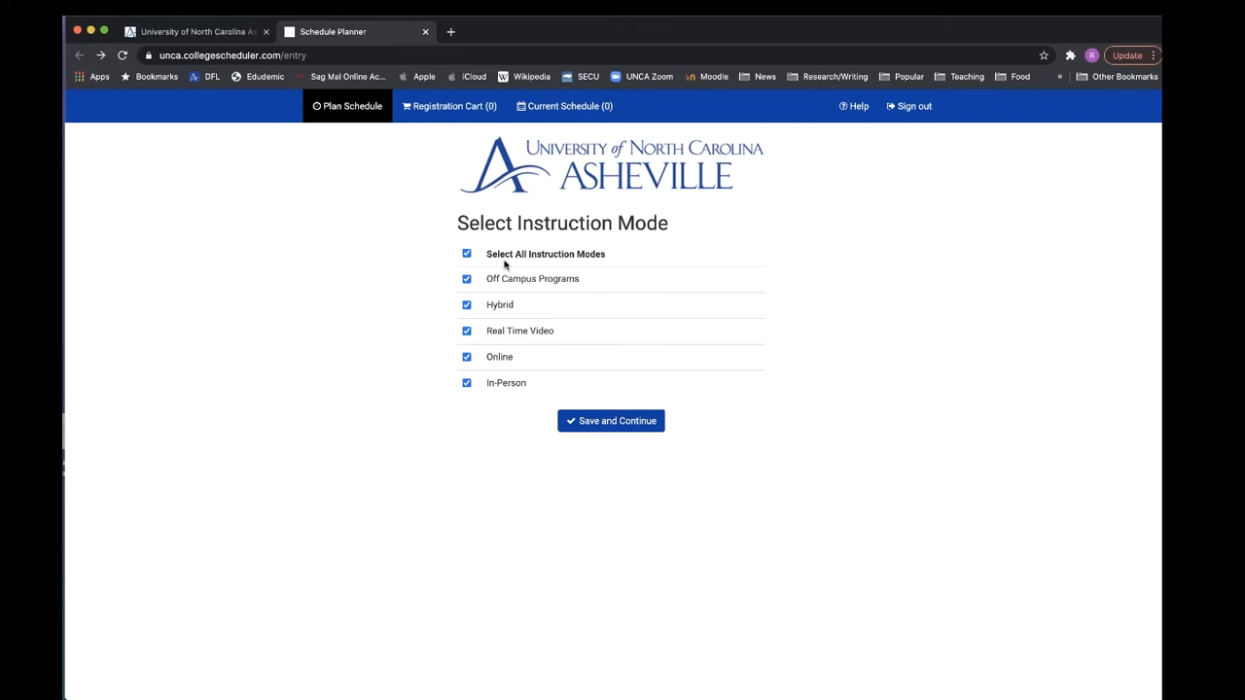
mouse_move(646, 362)
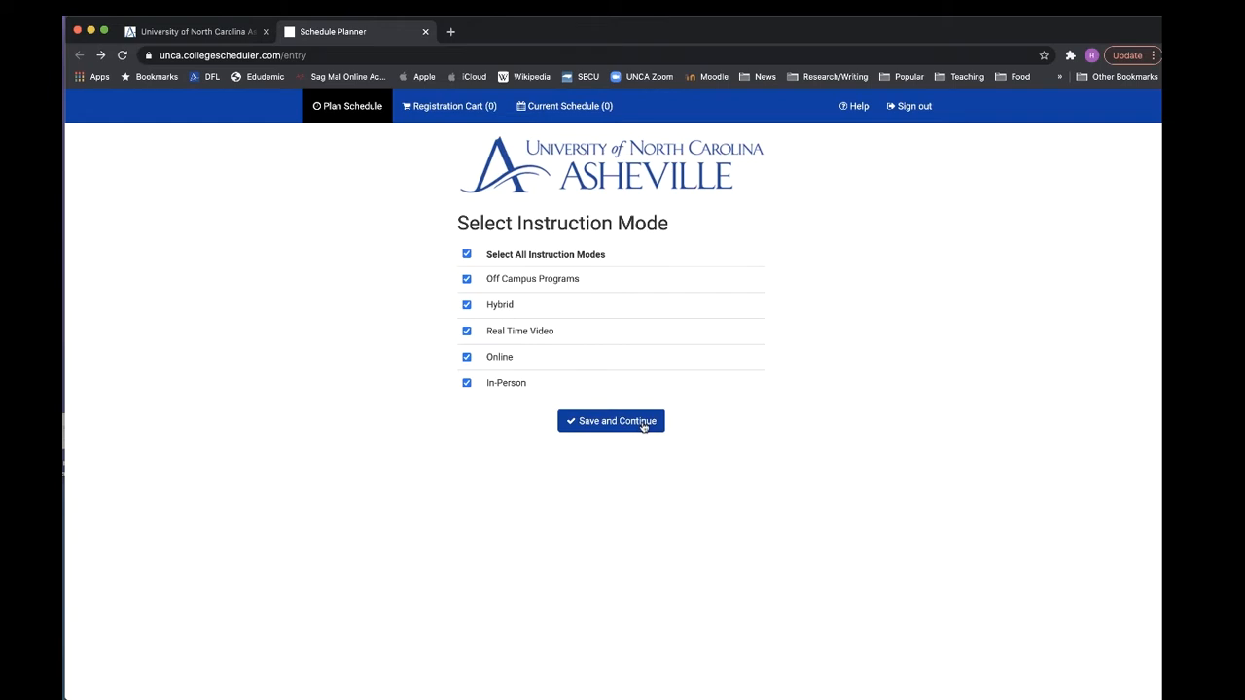
left_click(611, 420)
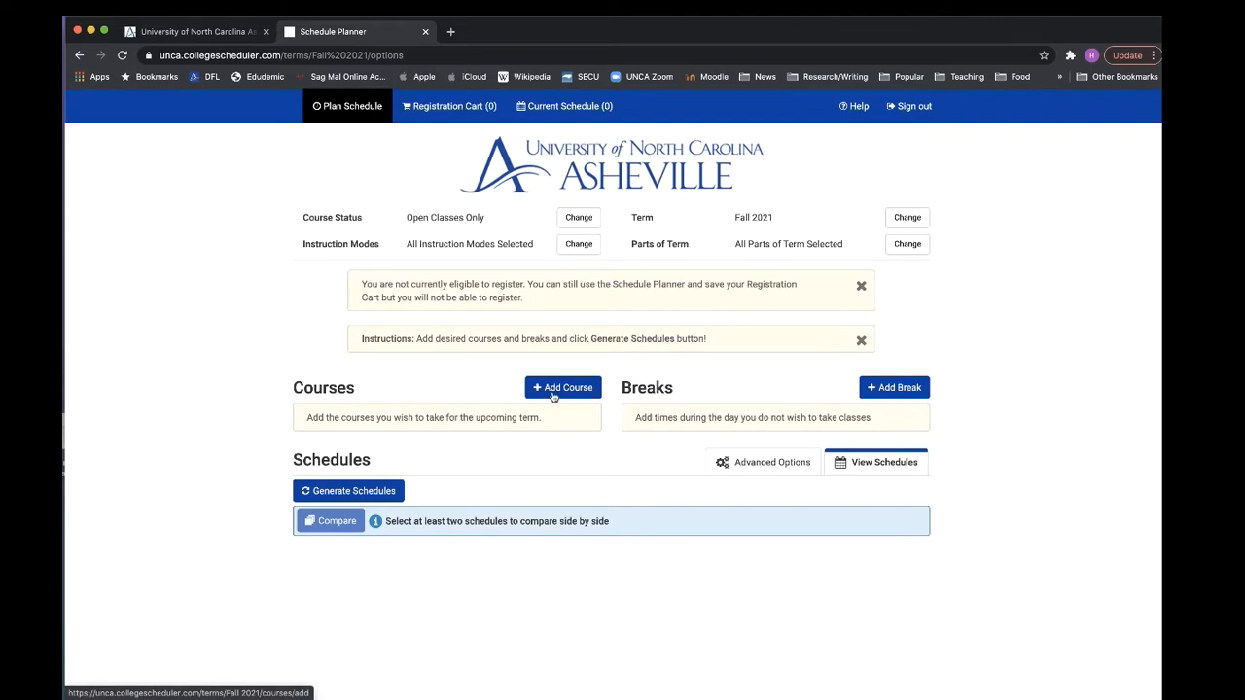
Step: Add Africana Studies course AFST 130, Intro to Africana Studies, to the plan
left_click(562, 387)
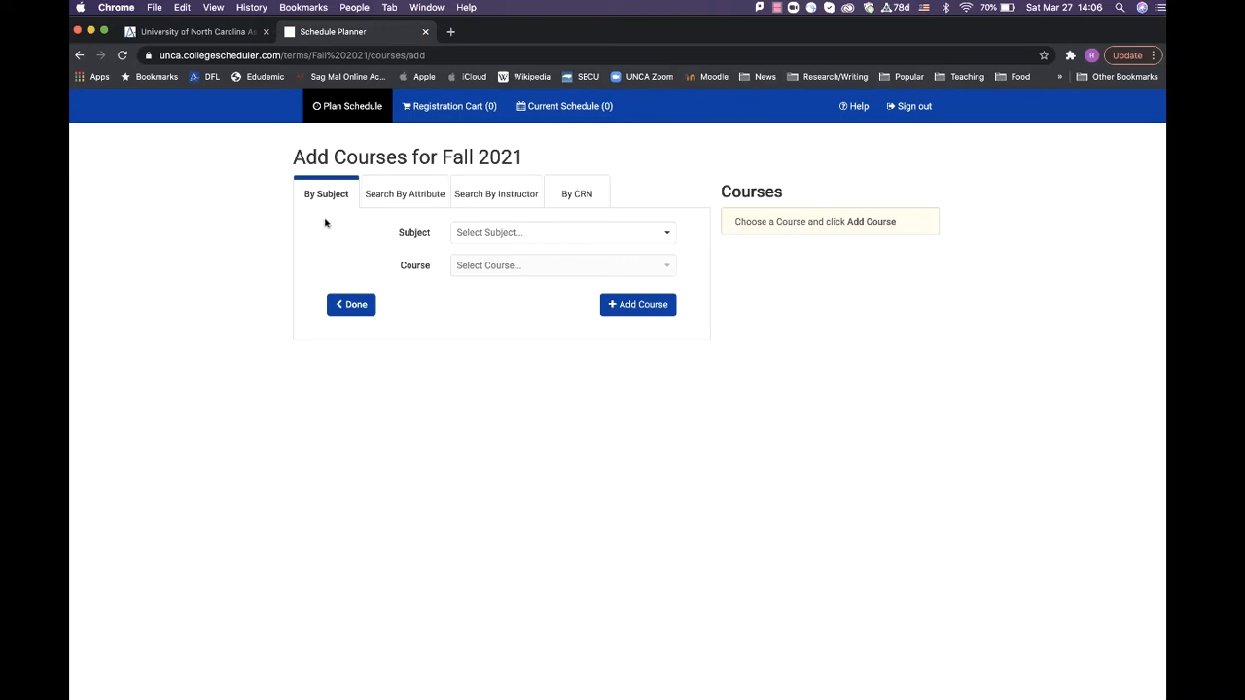
mouse_move(405, 199)
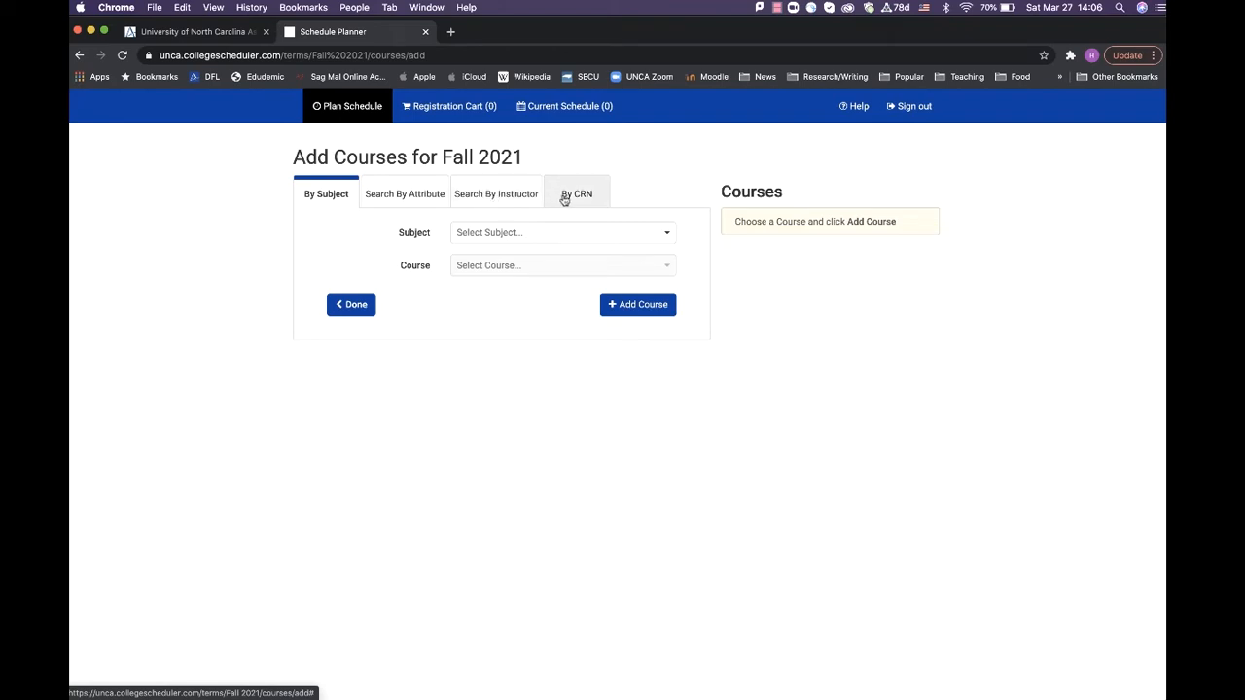
mouse_move(578, 233)
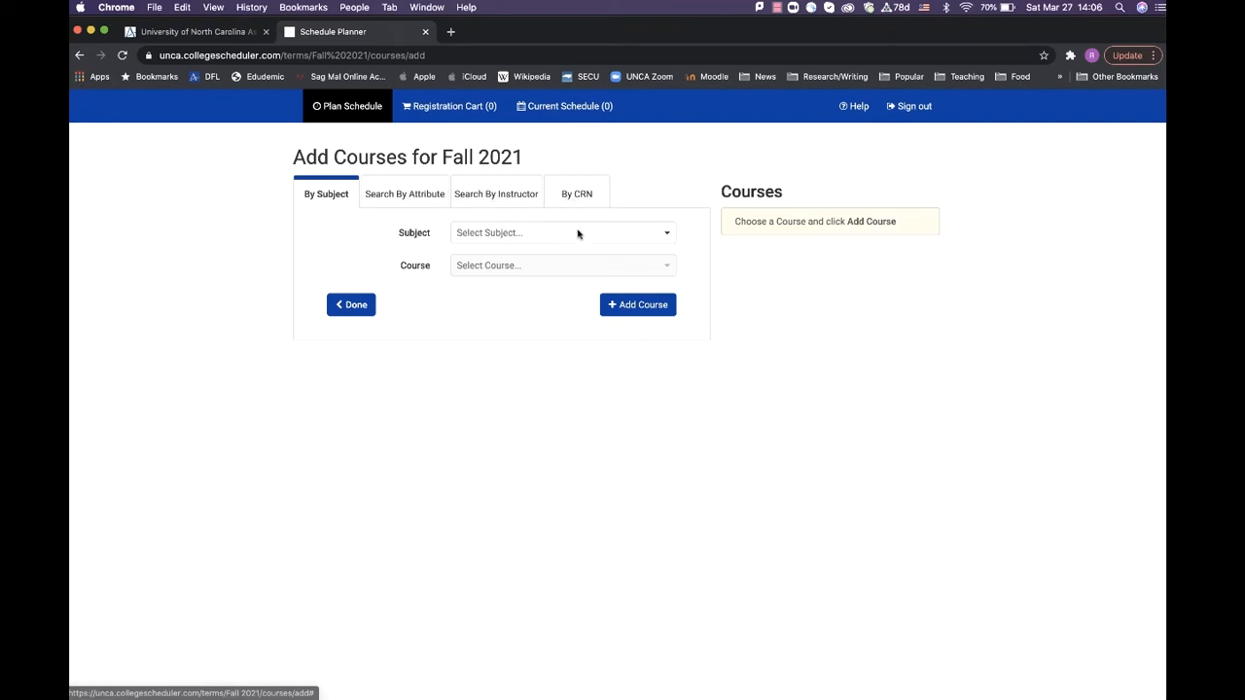
left_click(562, 232)
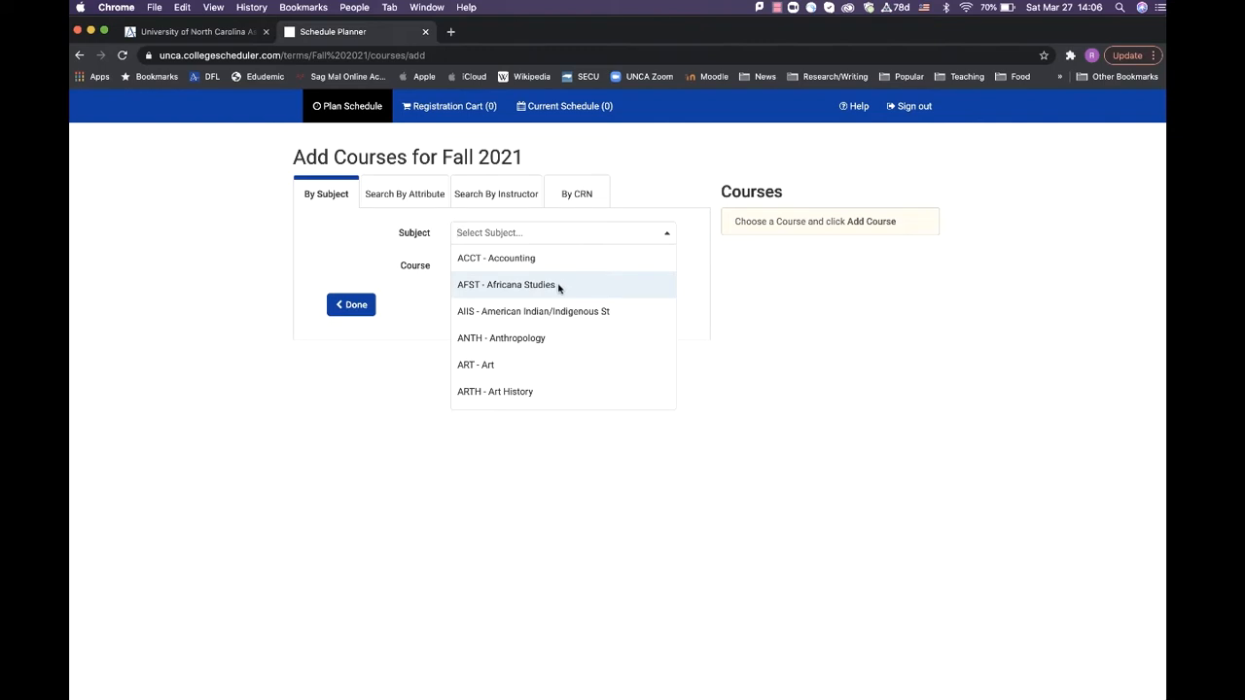
left_click(505, 284)
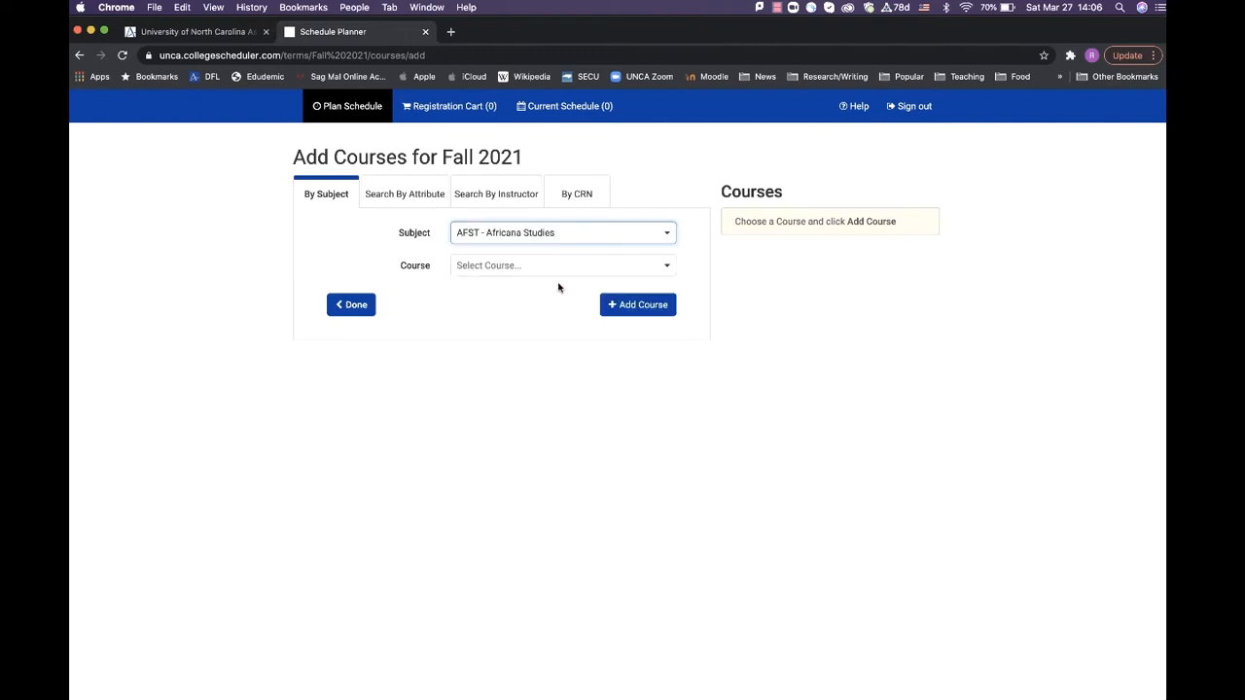
left_click(562, 265)
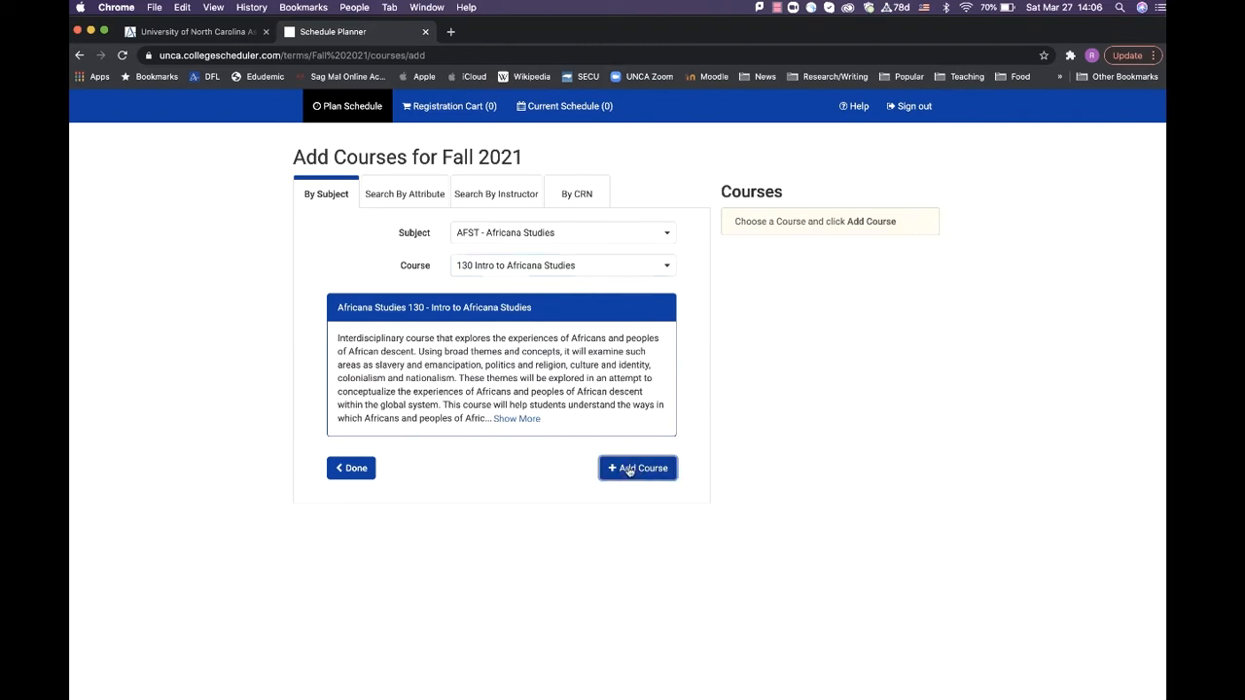
left_click(637, 468)
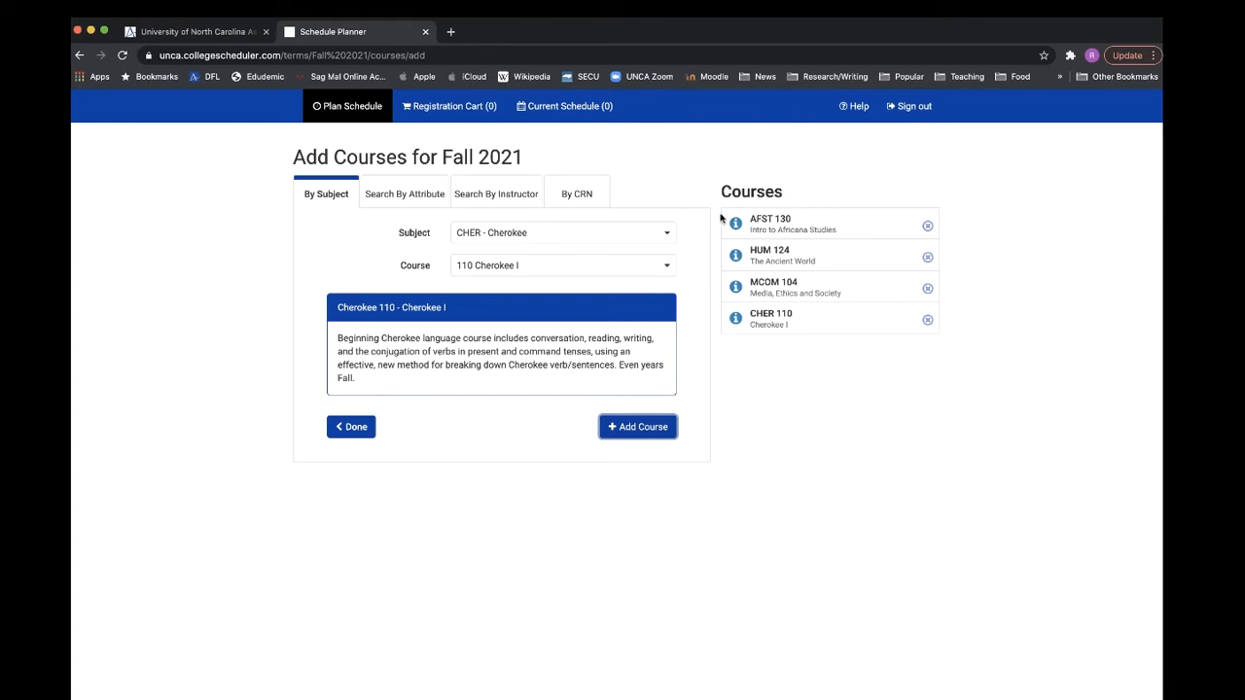
mouse_move(937, 369)
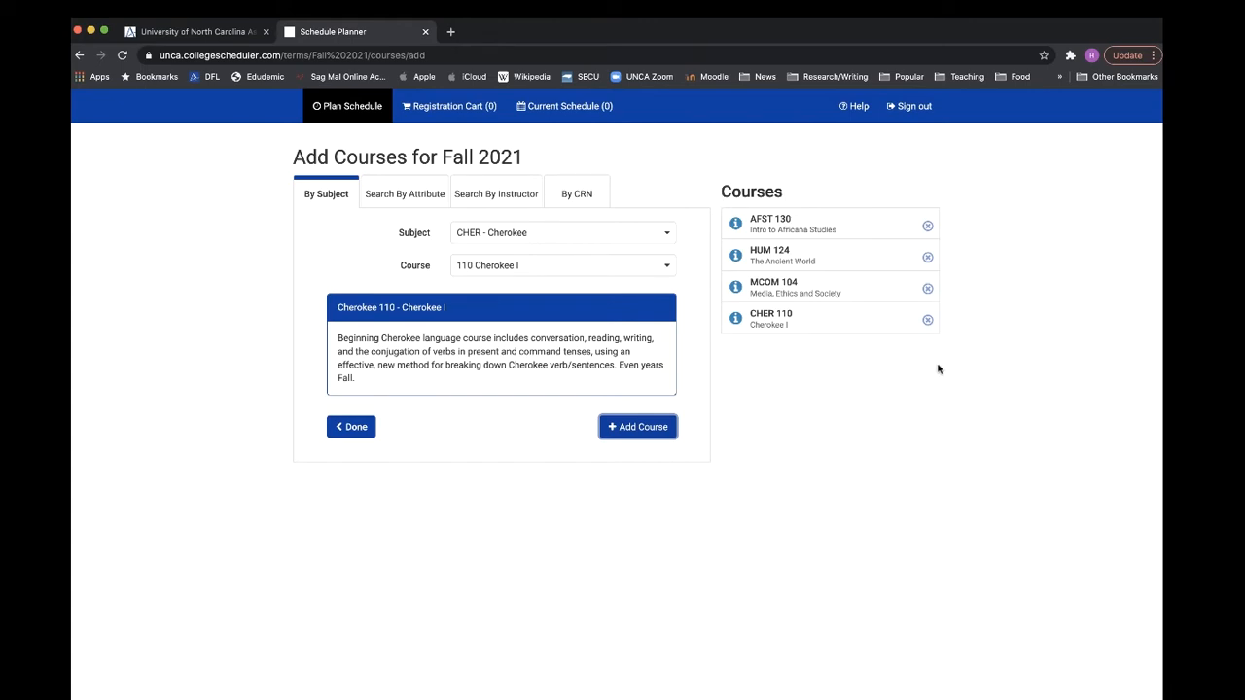
mouse_move(963, 426)
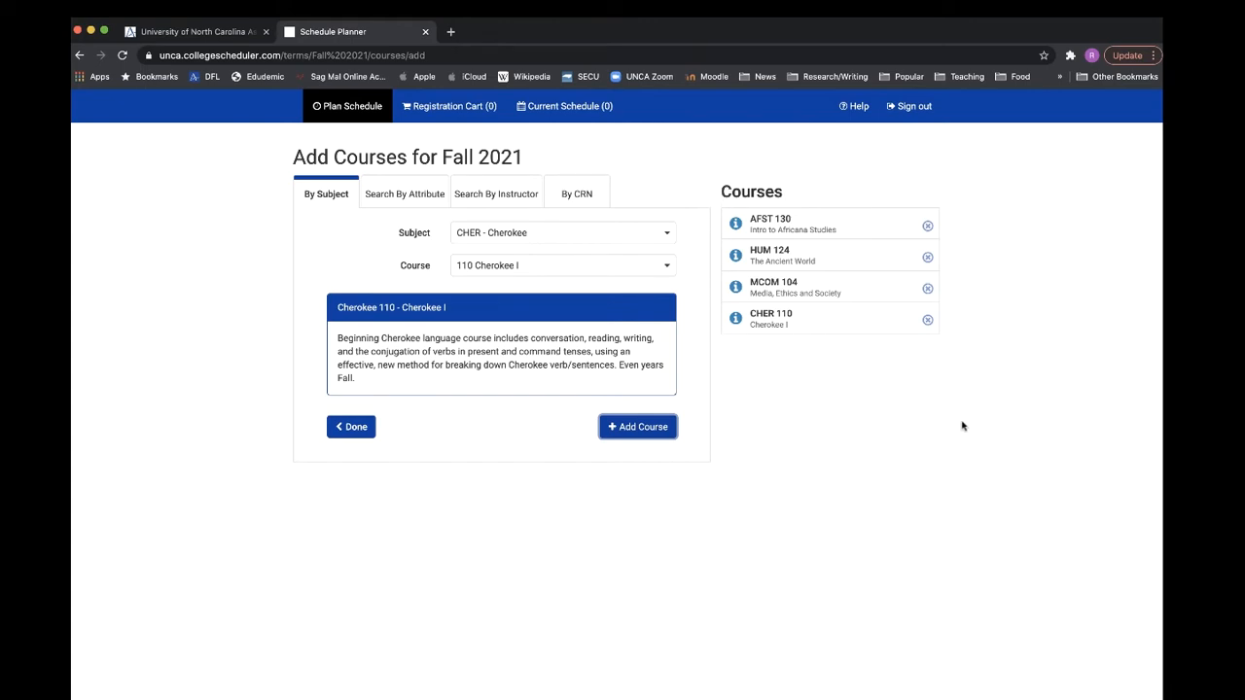
mouse_move(351, 427)
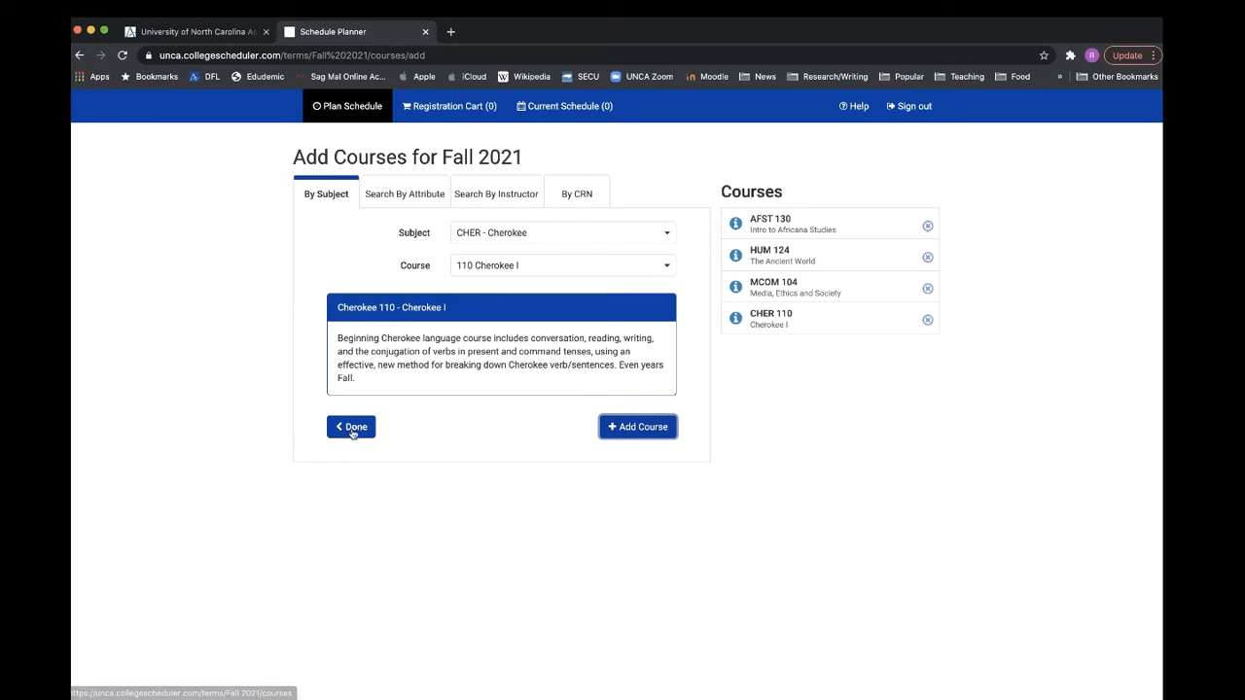
Step: Uncheck AFST 130, CHER 110, HUM 124 and MCOM 104 using Select All
left_click(350, 427)
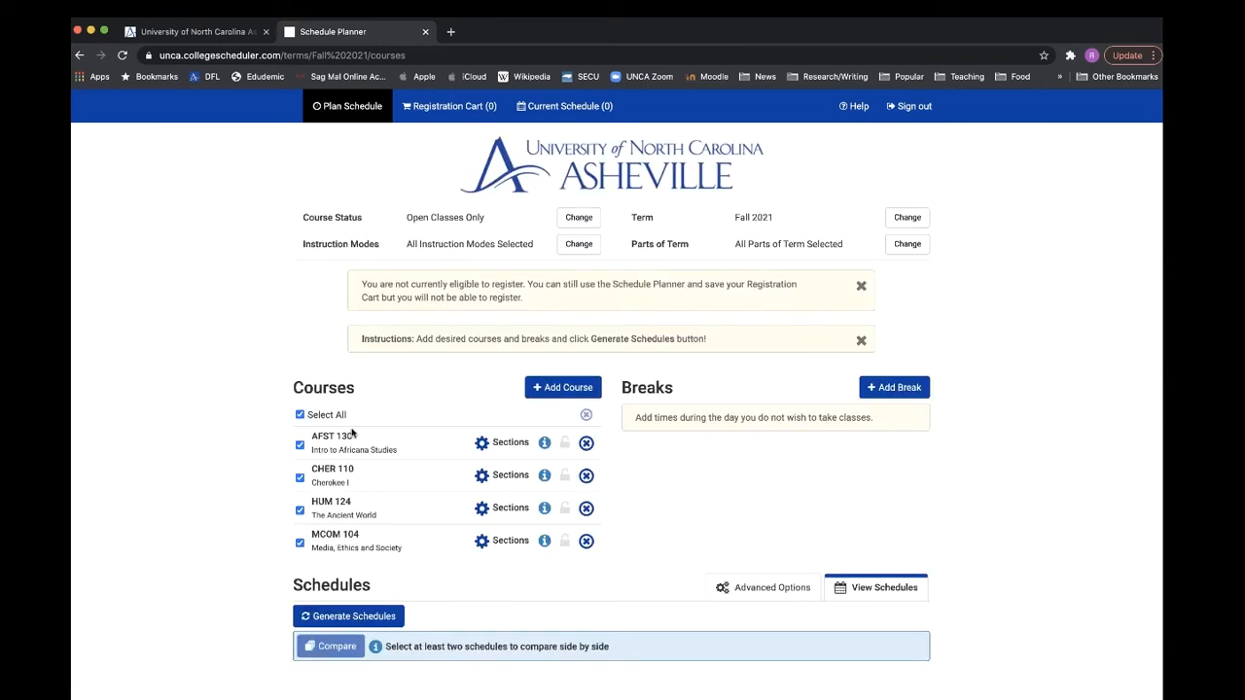
mouse_move(478, 378)
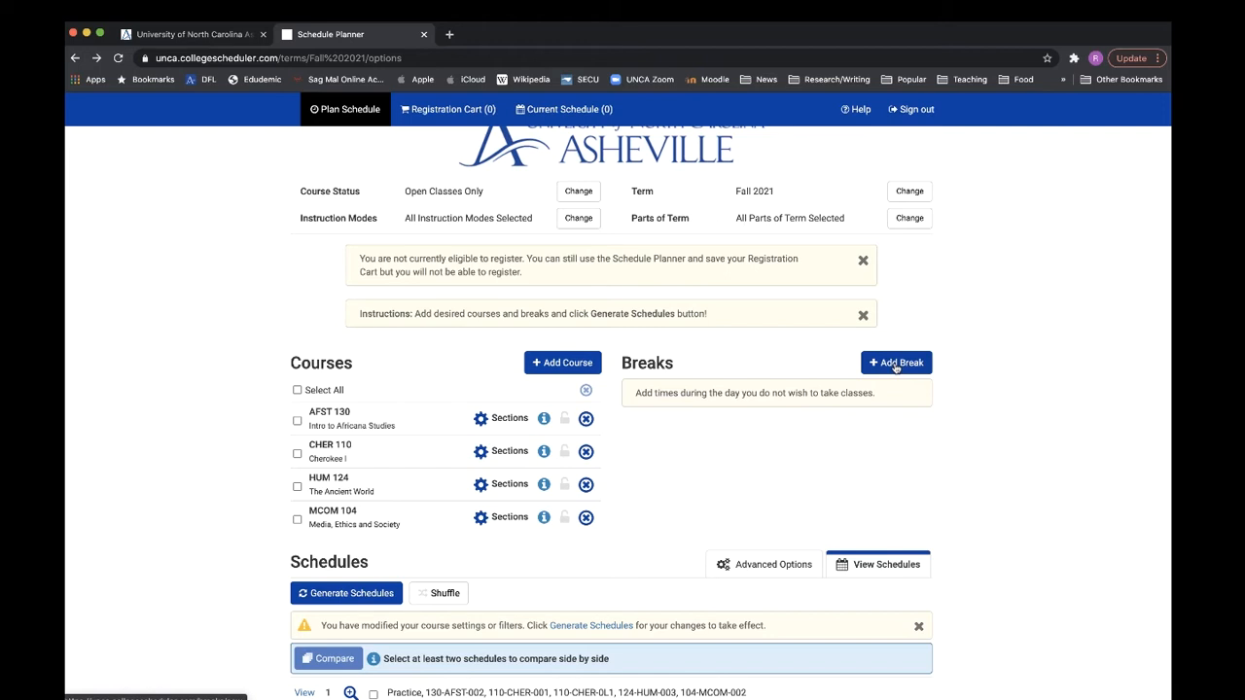
Step: Add a 'Practice' break on Tuesdays and Thursdays from 8:00 to 9:00 am
left_click(896, 362)
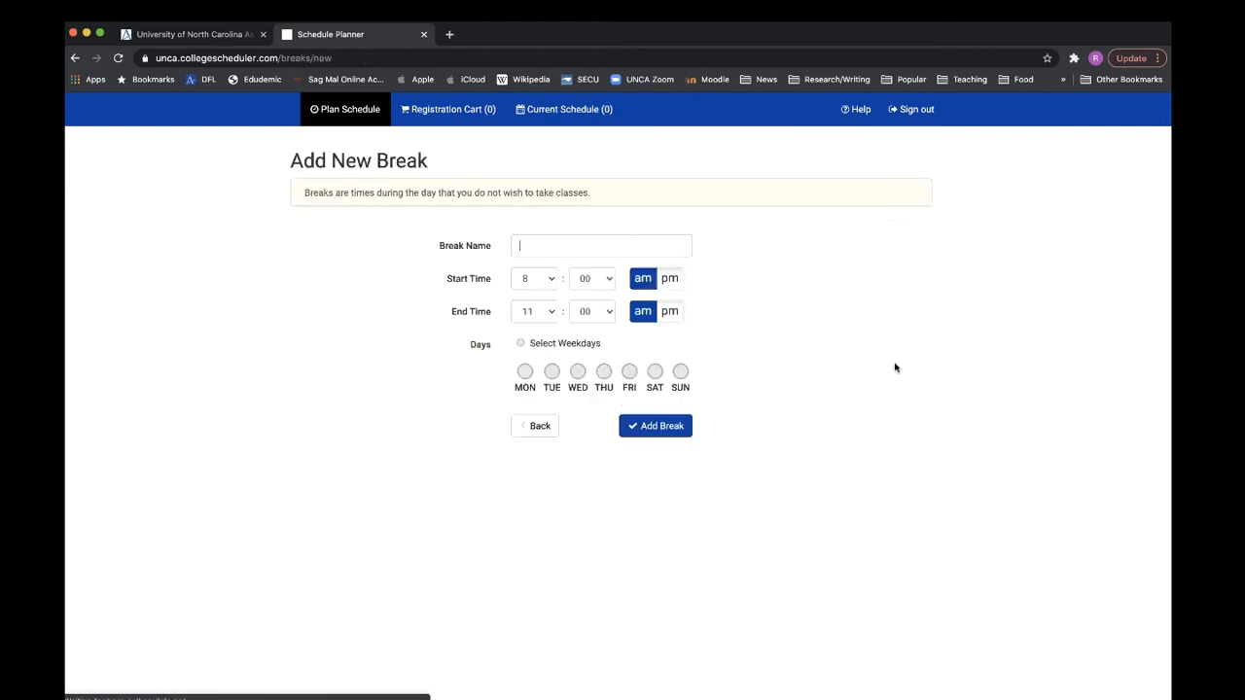
left_click(601, 245)
type("Practice")
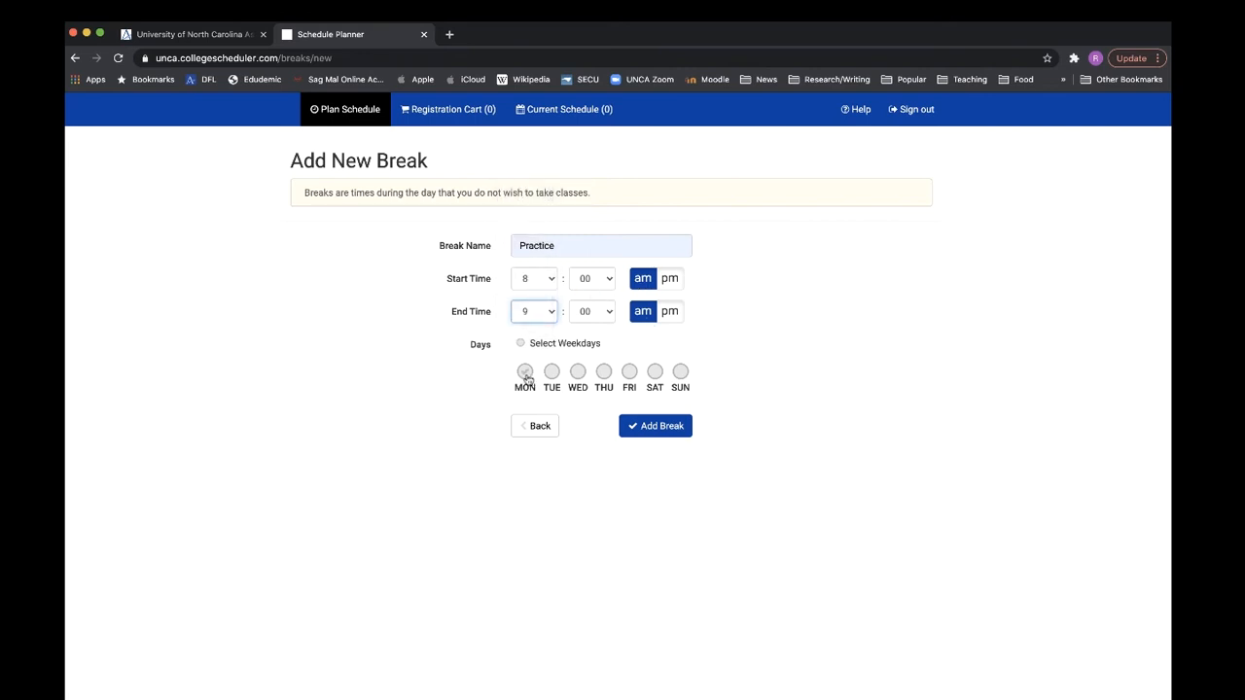
left_click(551, 372)
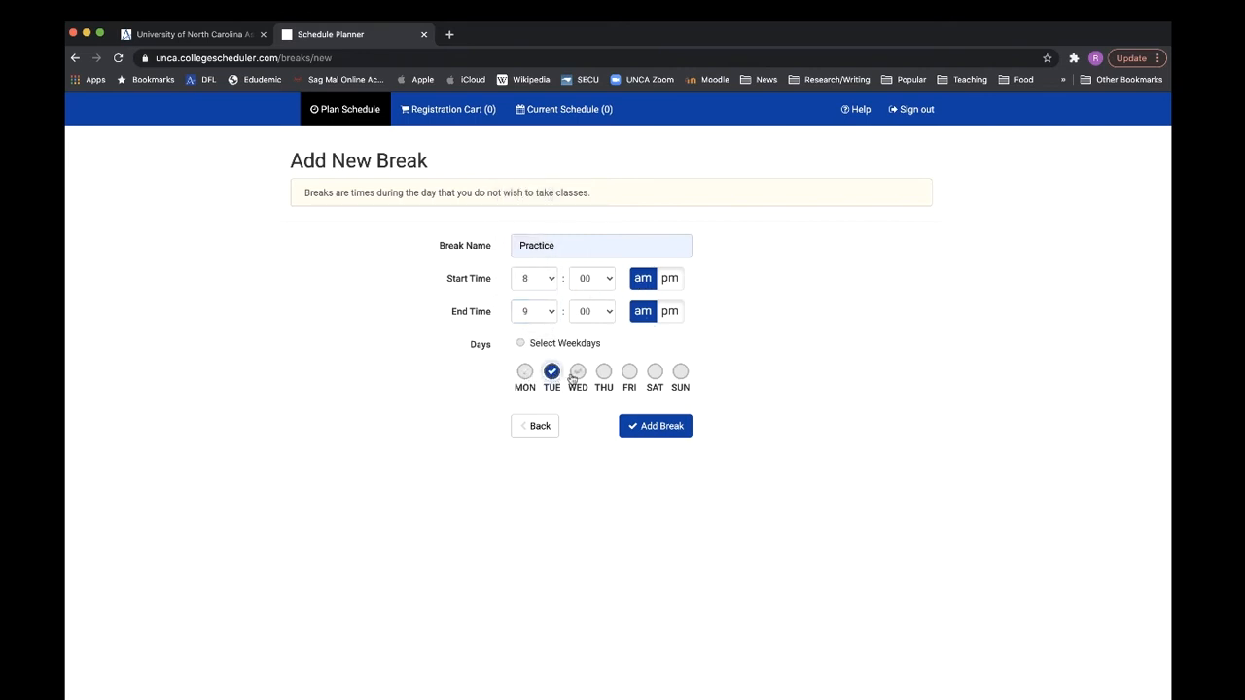
left_click(603, 372)
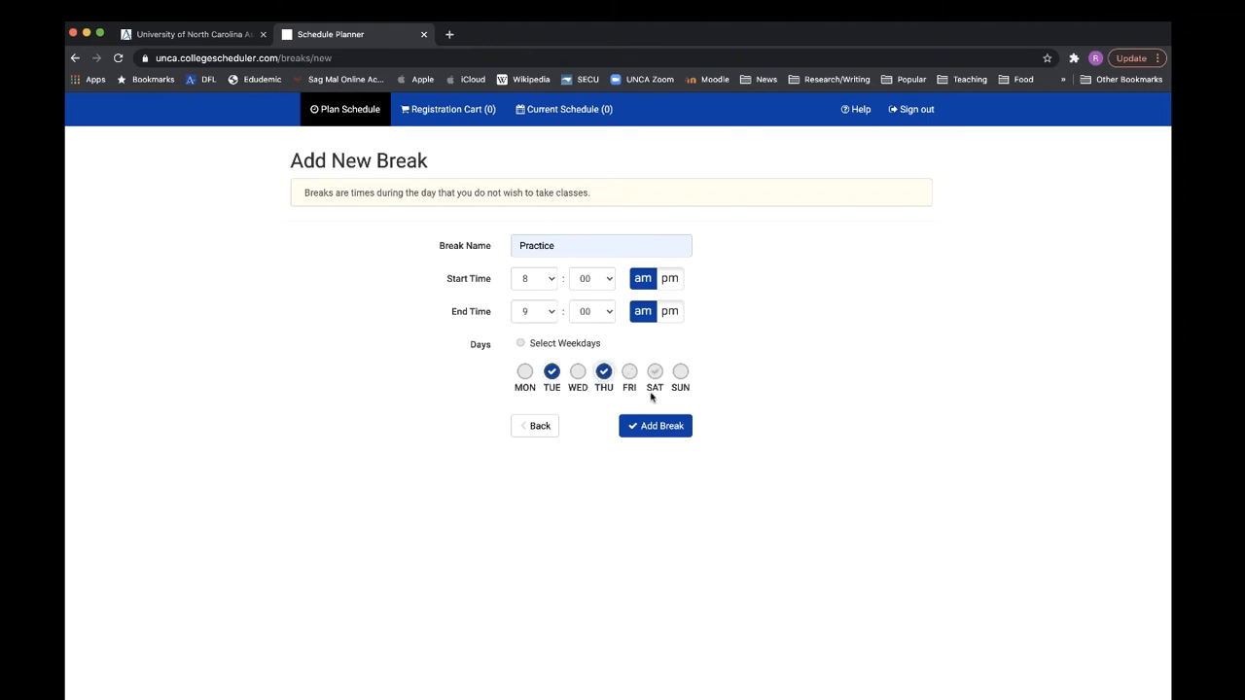
left_click(654, 426)
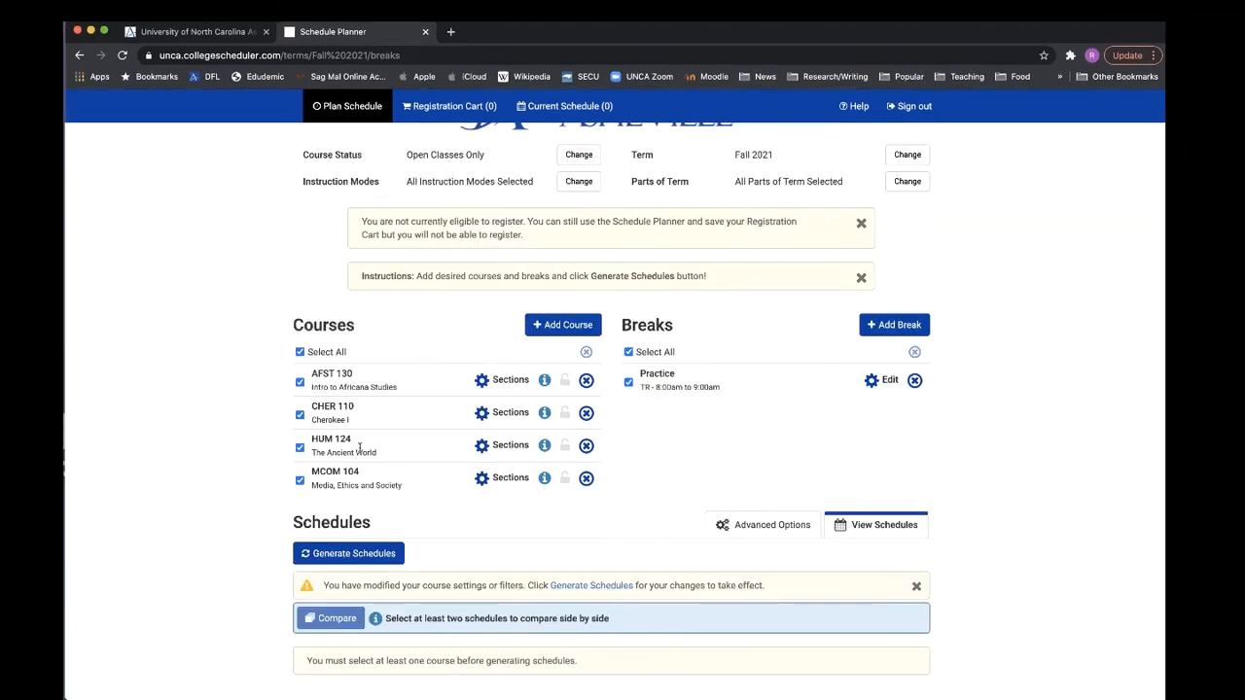
mouse_move(676, 364)
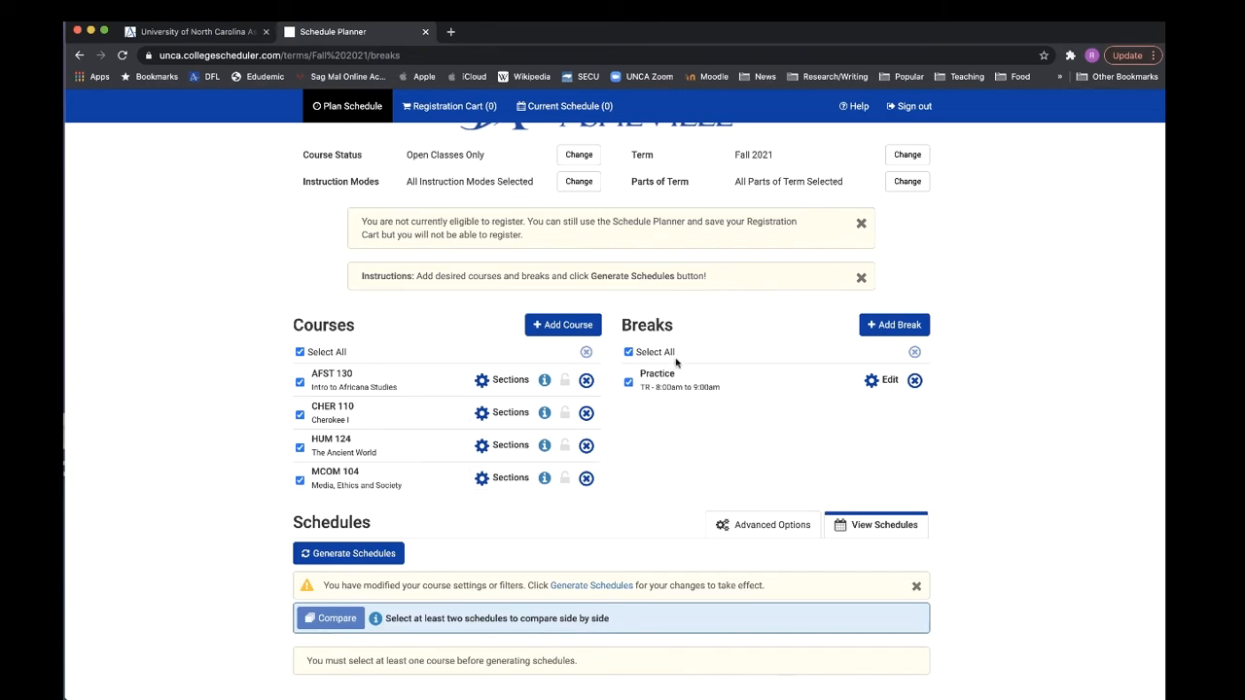
mouse_move(379, 520)
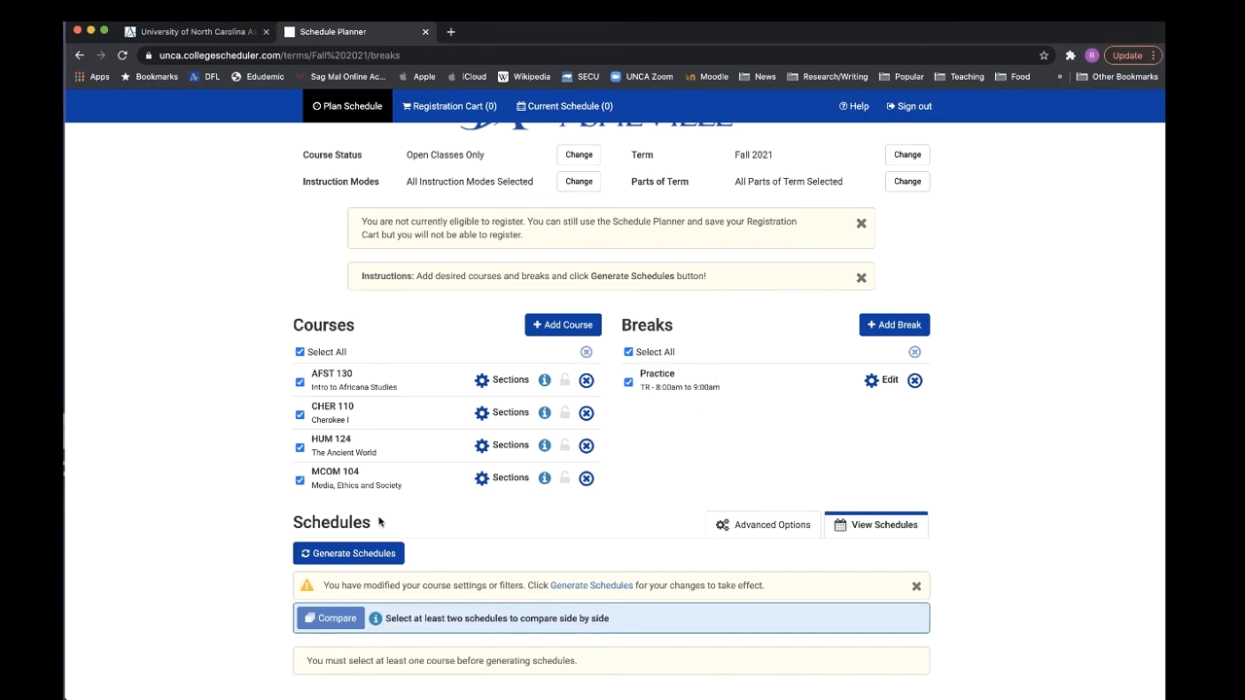
Step: Generate the 38 schedules and scroll down through the results list
left_click(348, 553)
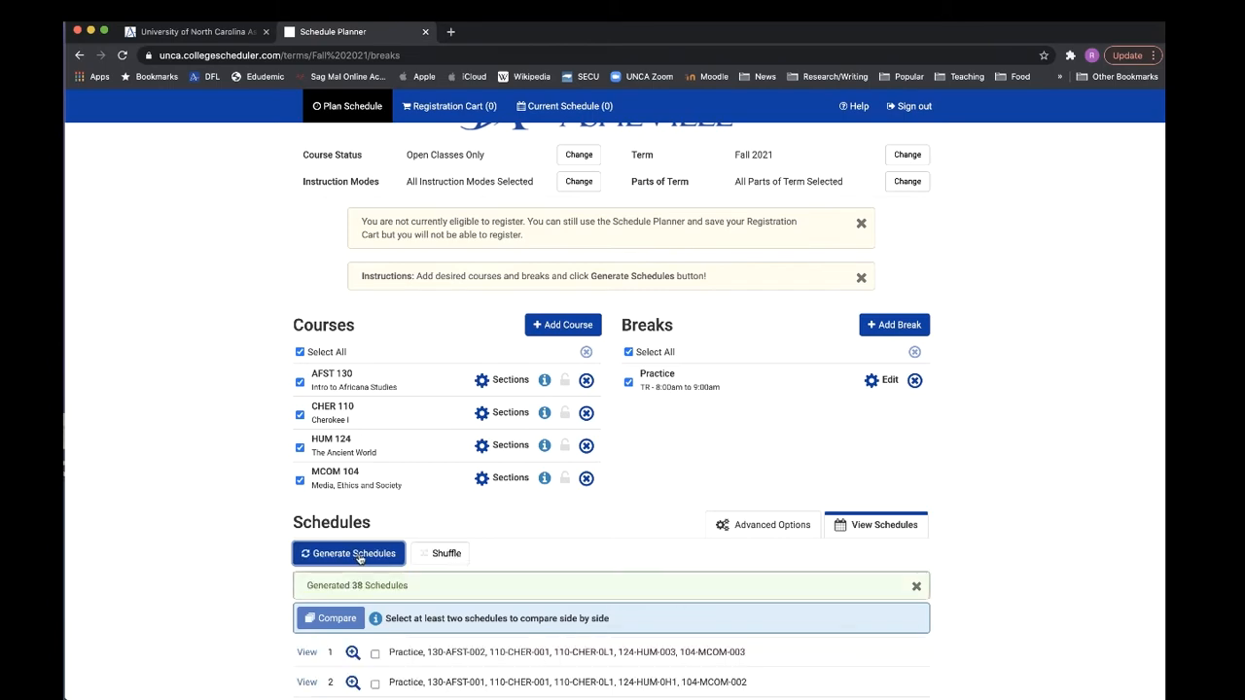
scroll("down", 3)
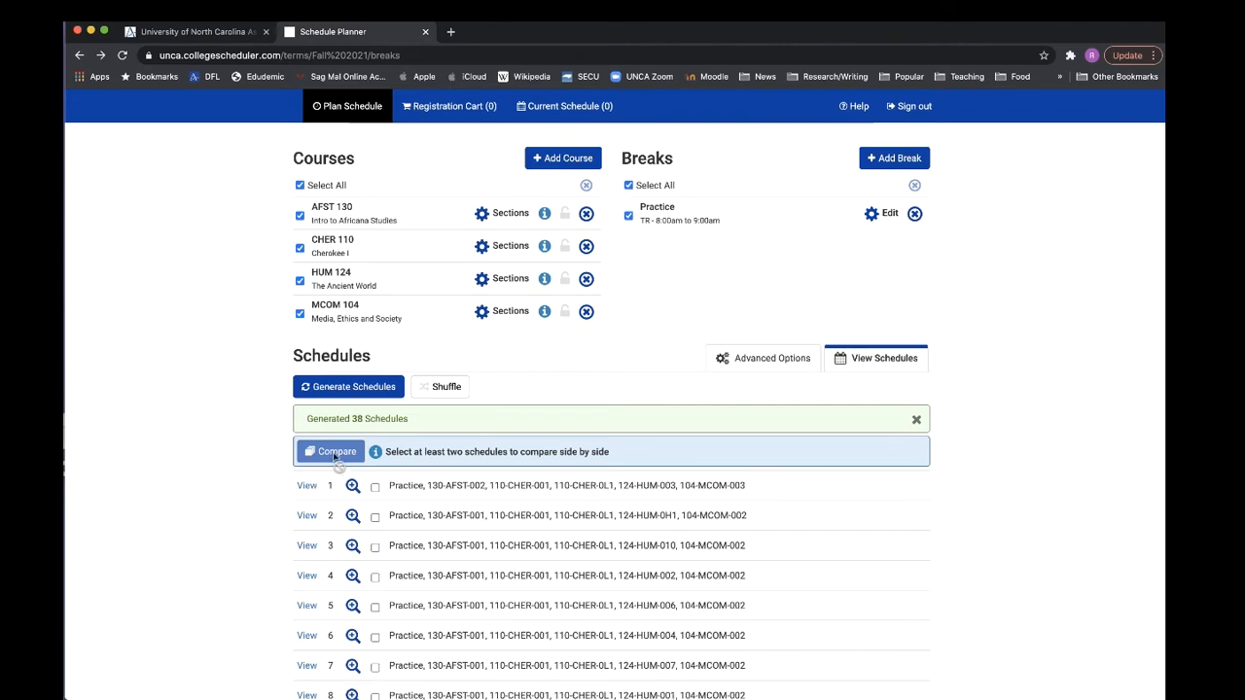
mouse_move(271, 512)
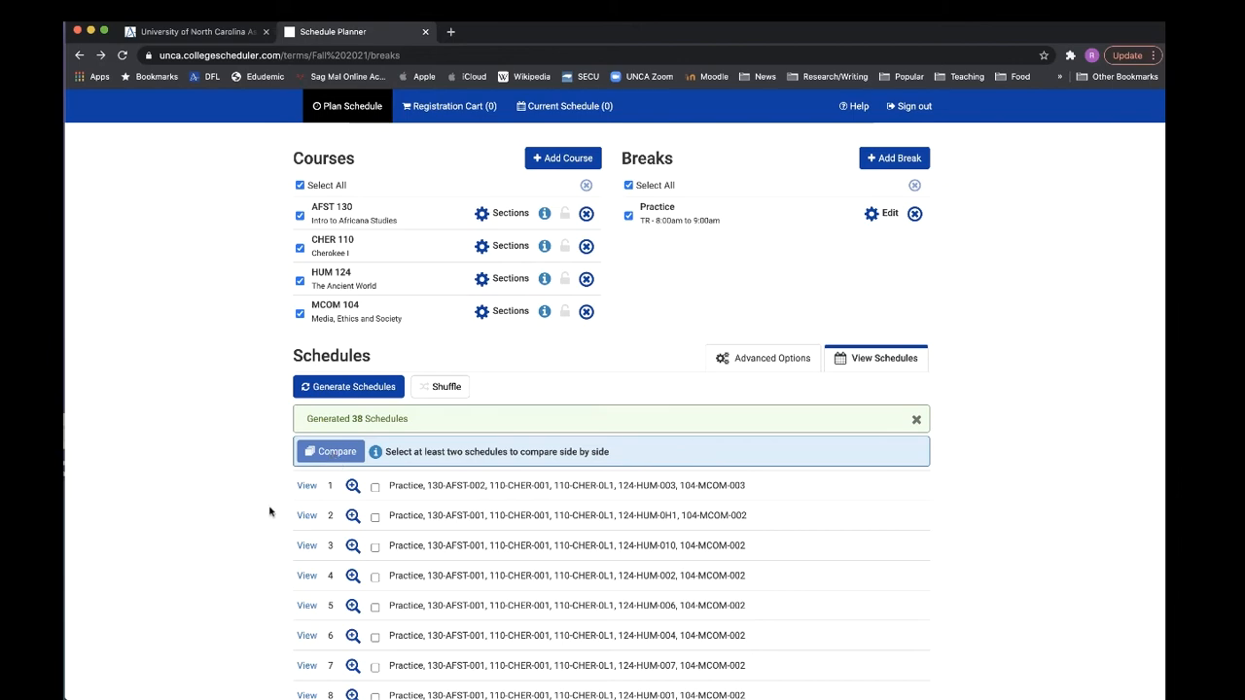
scroll("down", 3)
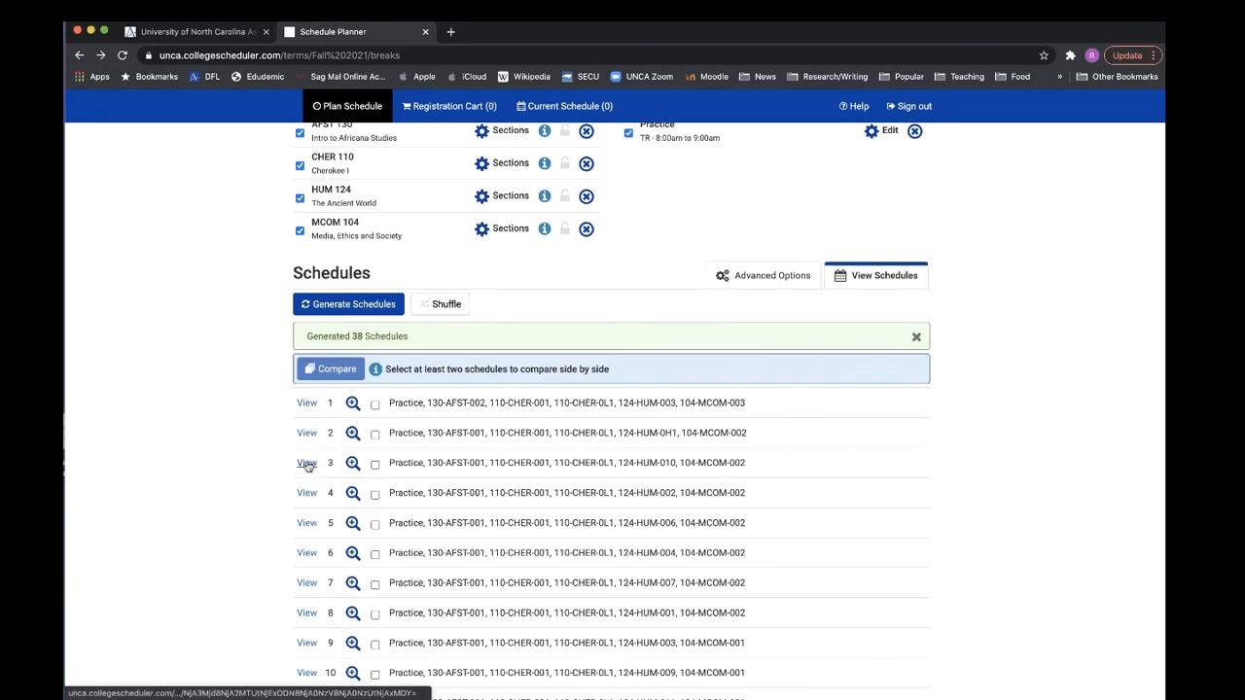
Step: Send schedule 3's five Fall 2021 sections to the registration cart and view it
left_click(306, 463)
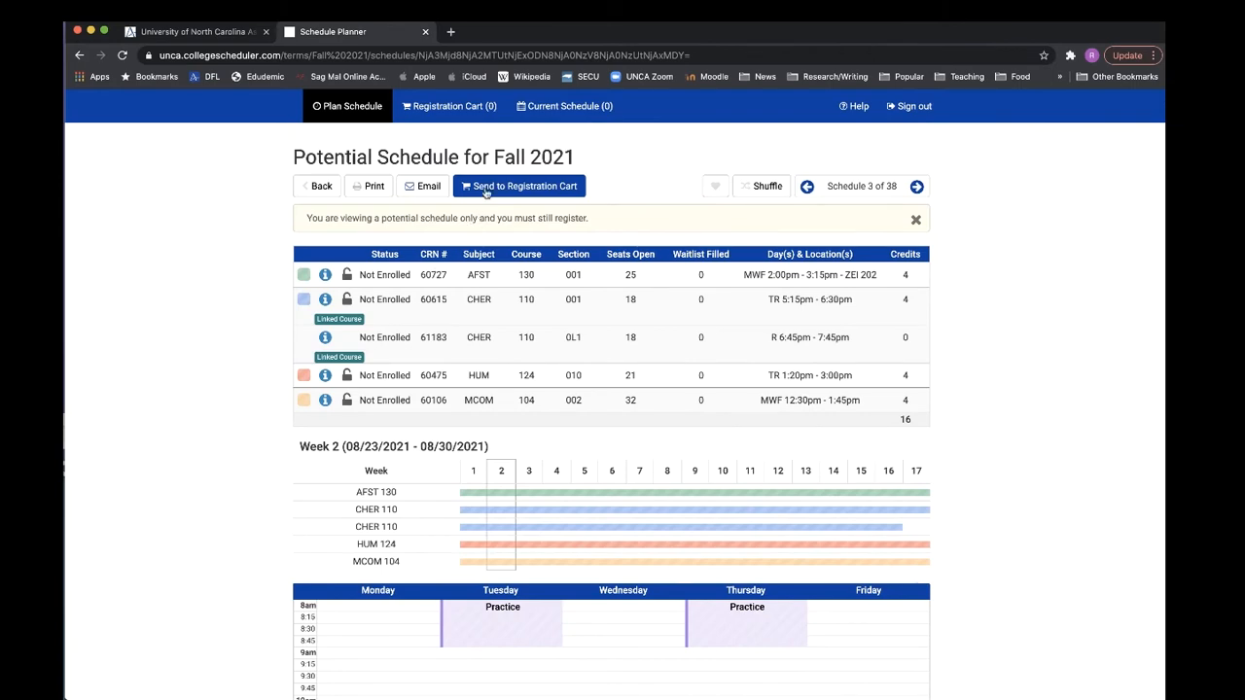
left_click(518, 186)
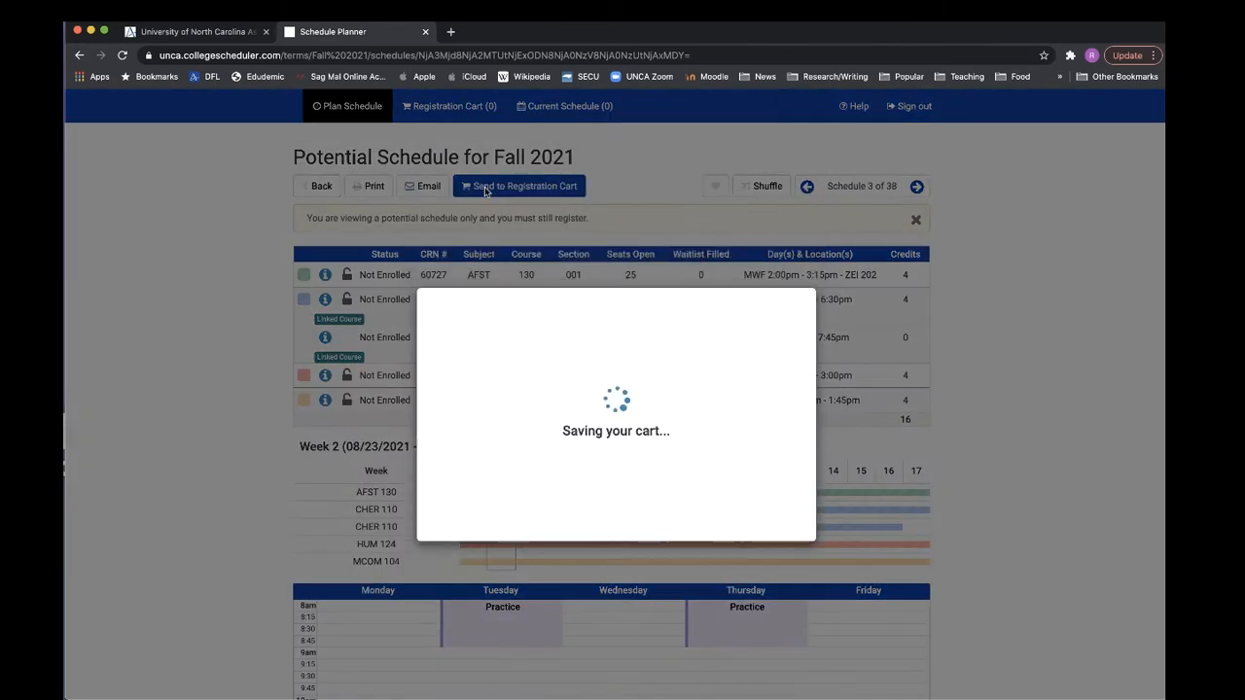
left_click(518, 186)
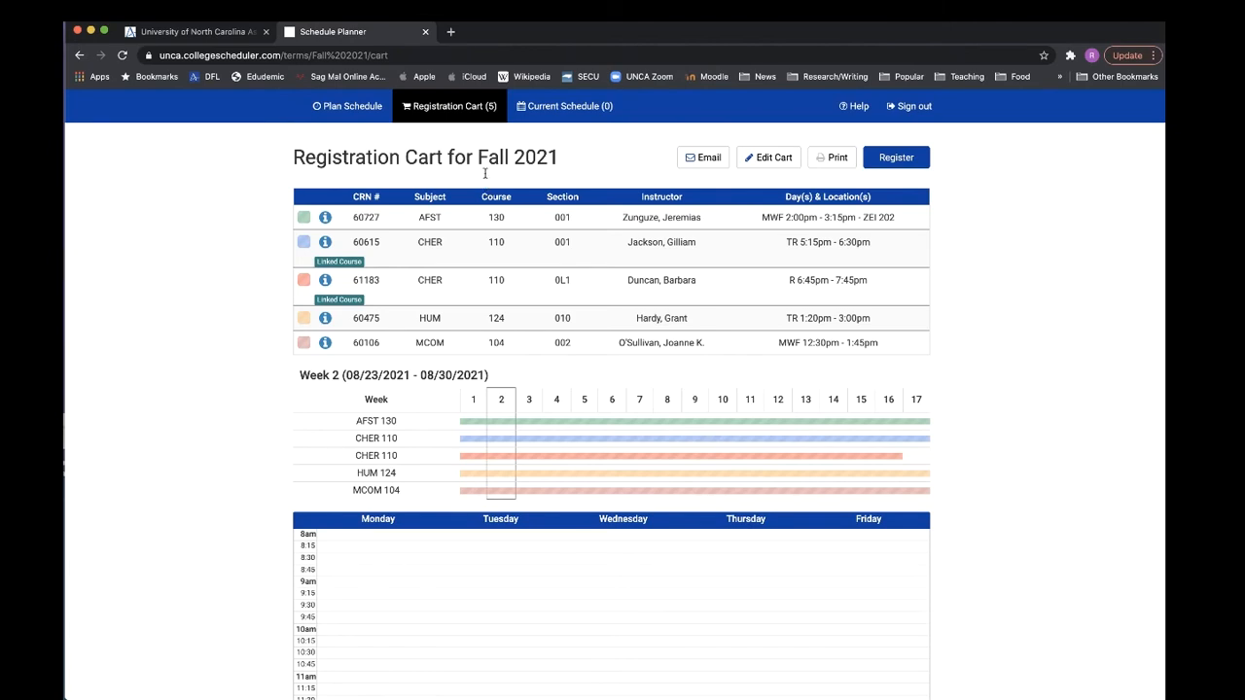
mouse_move(456, 113)
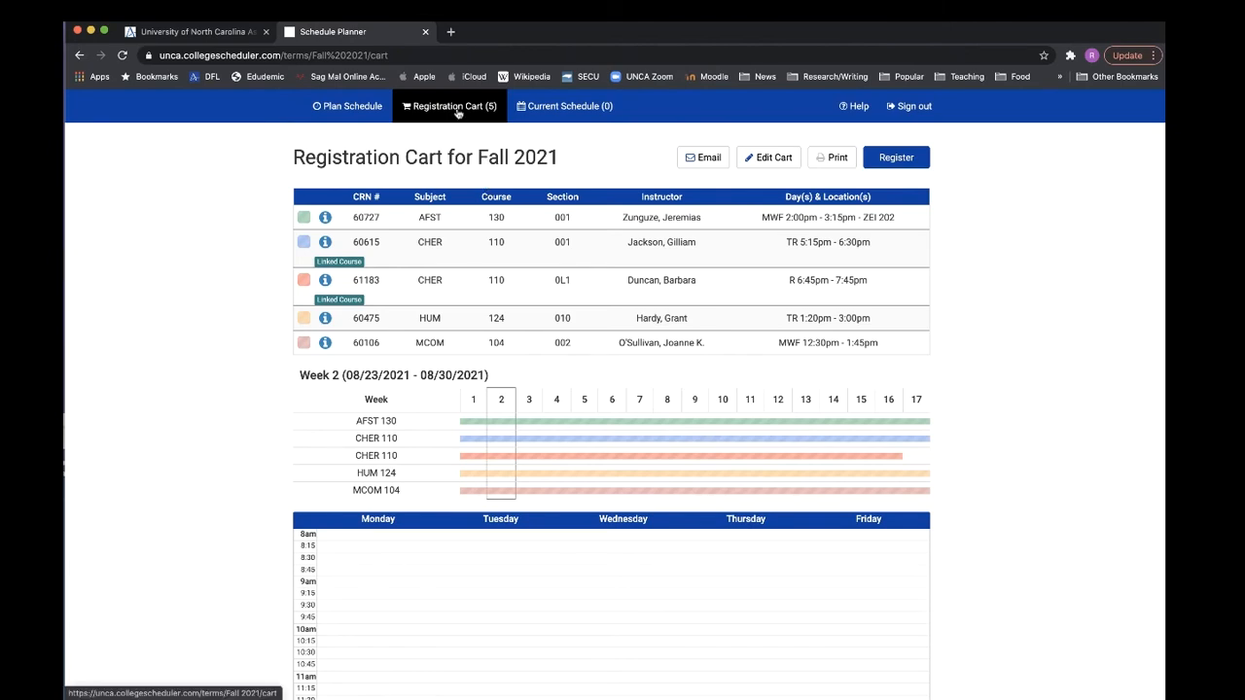